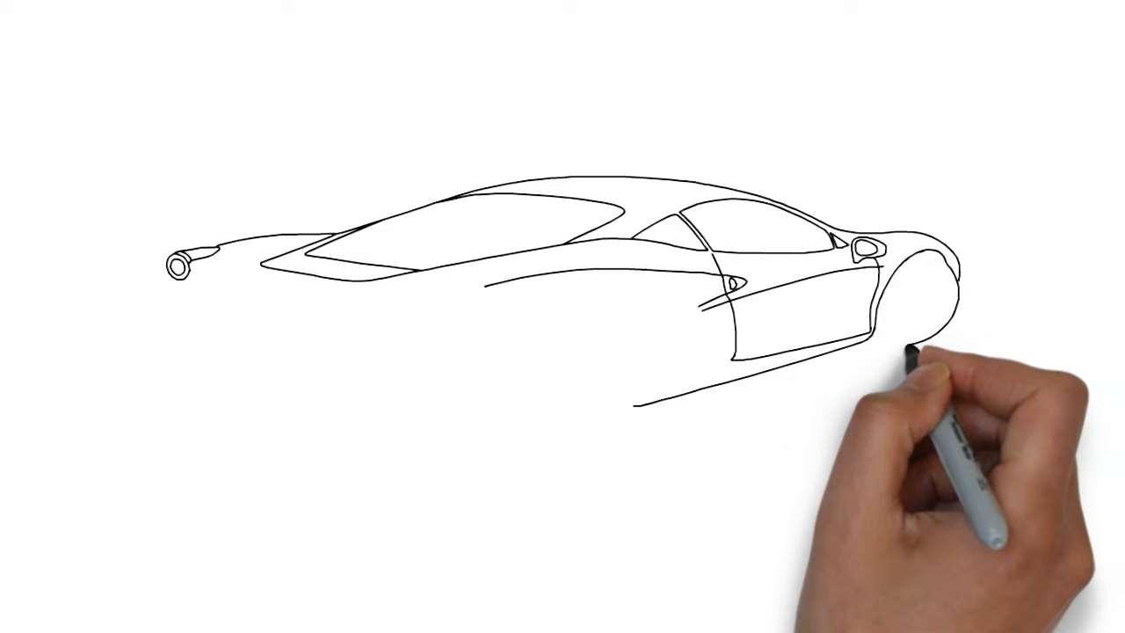
{"action": "left_click_drag", "start_coordinate": [896, 351], "coordinate": [949, 281]}
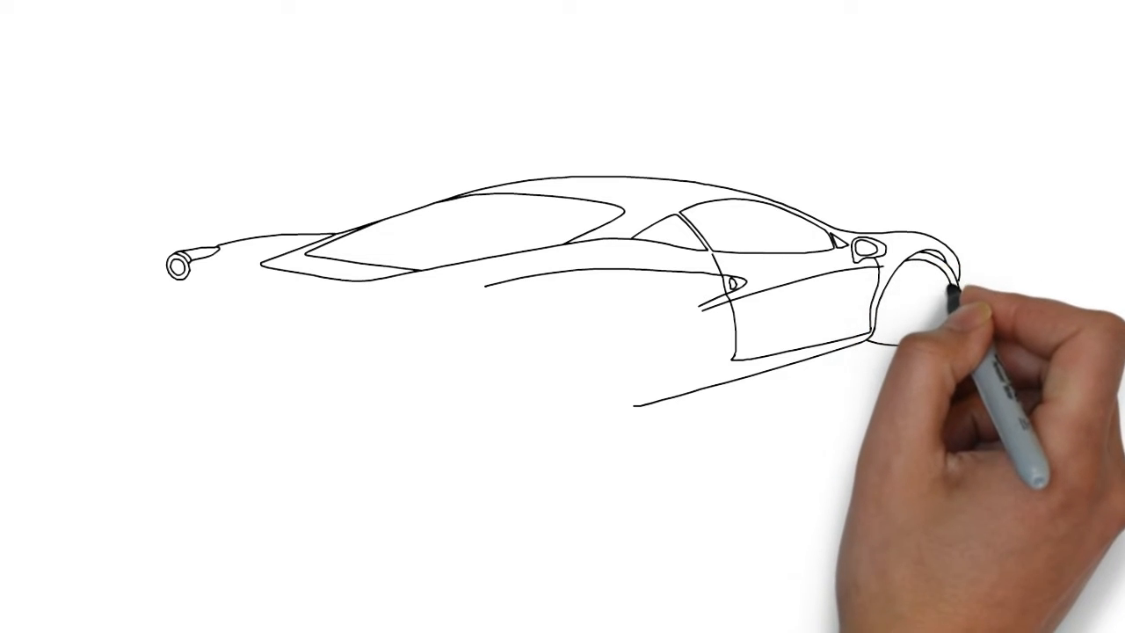